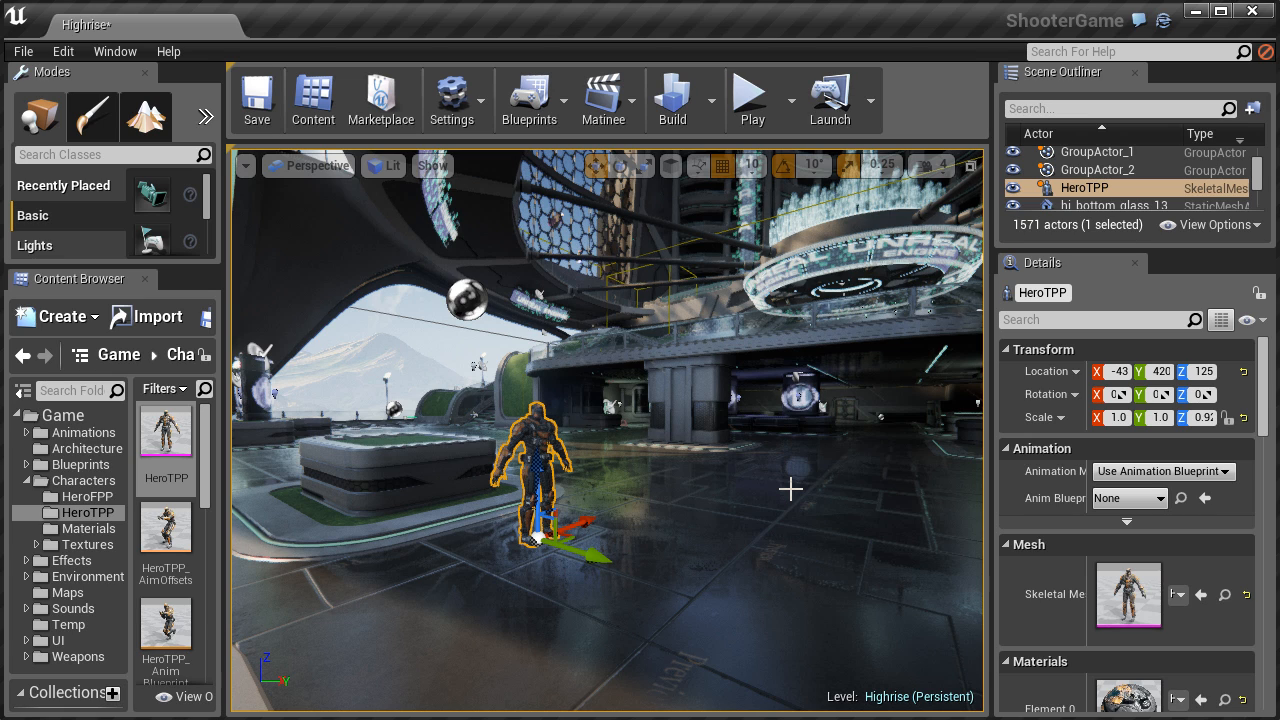
mouse_move(752, 165)
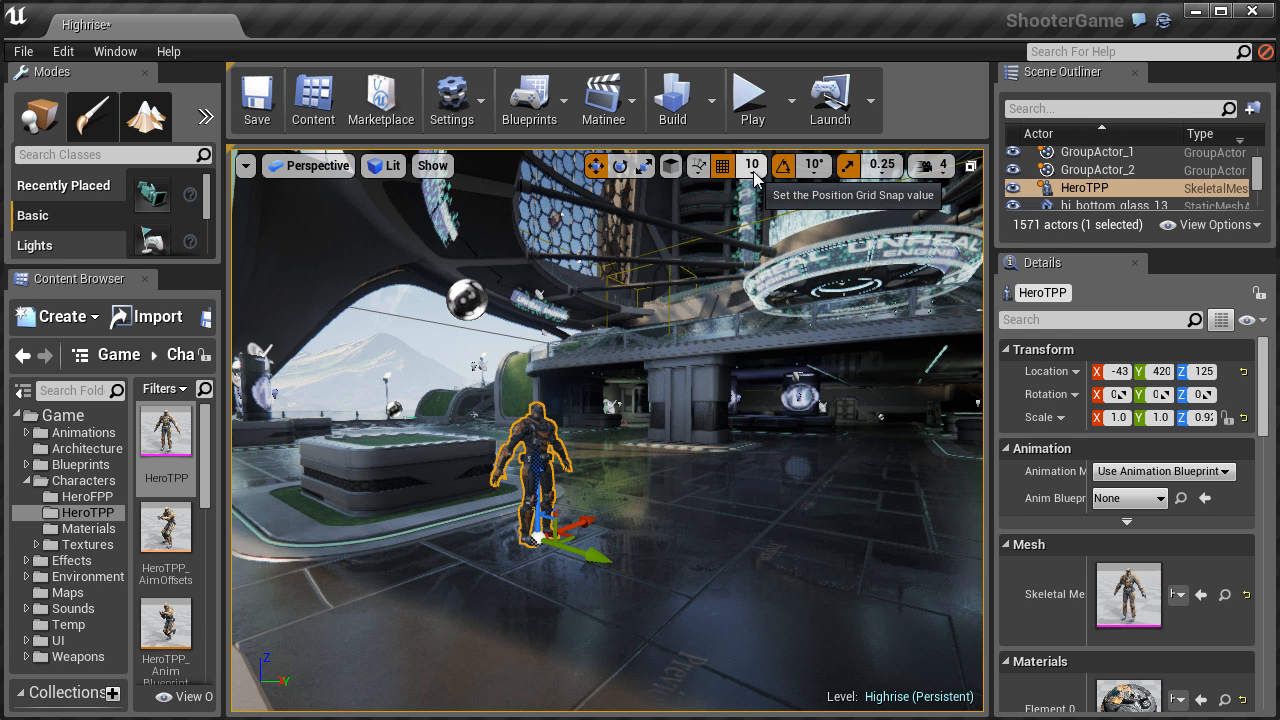
- Change the position grid snap size from the viewport toolbar
left_click(751, 165)
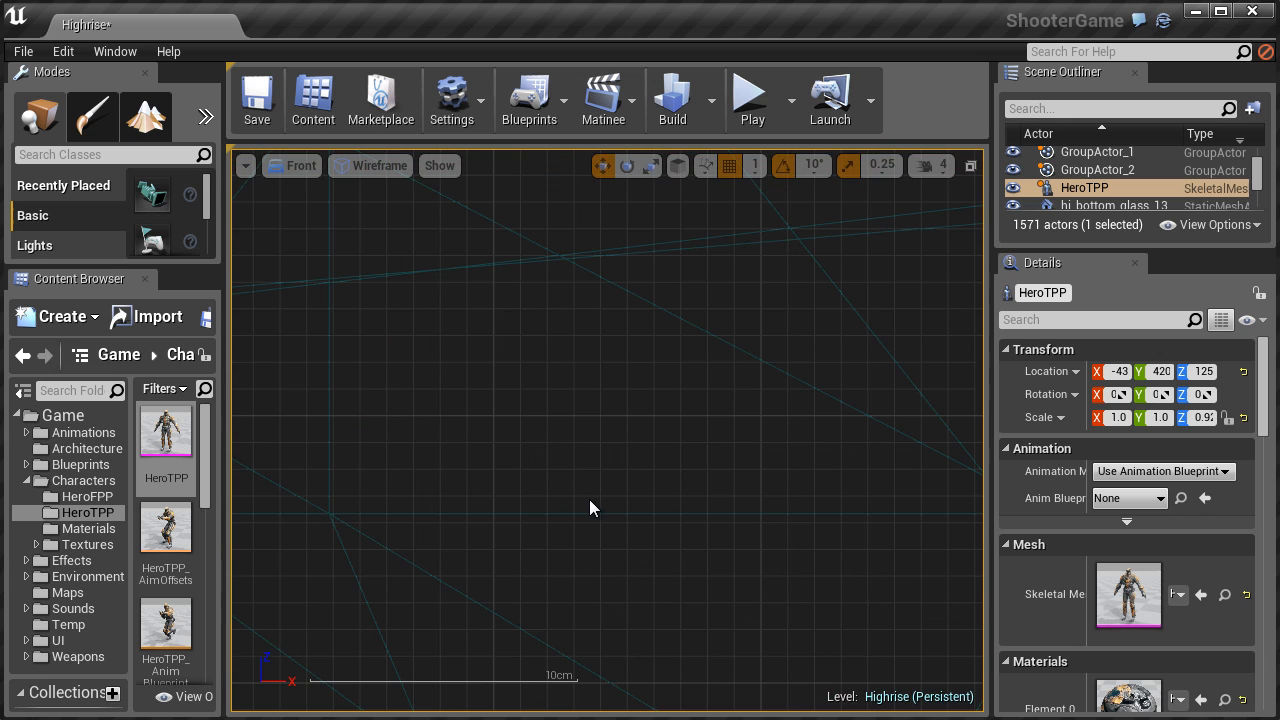
mouse_move(593, 483)
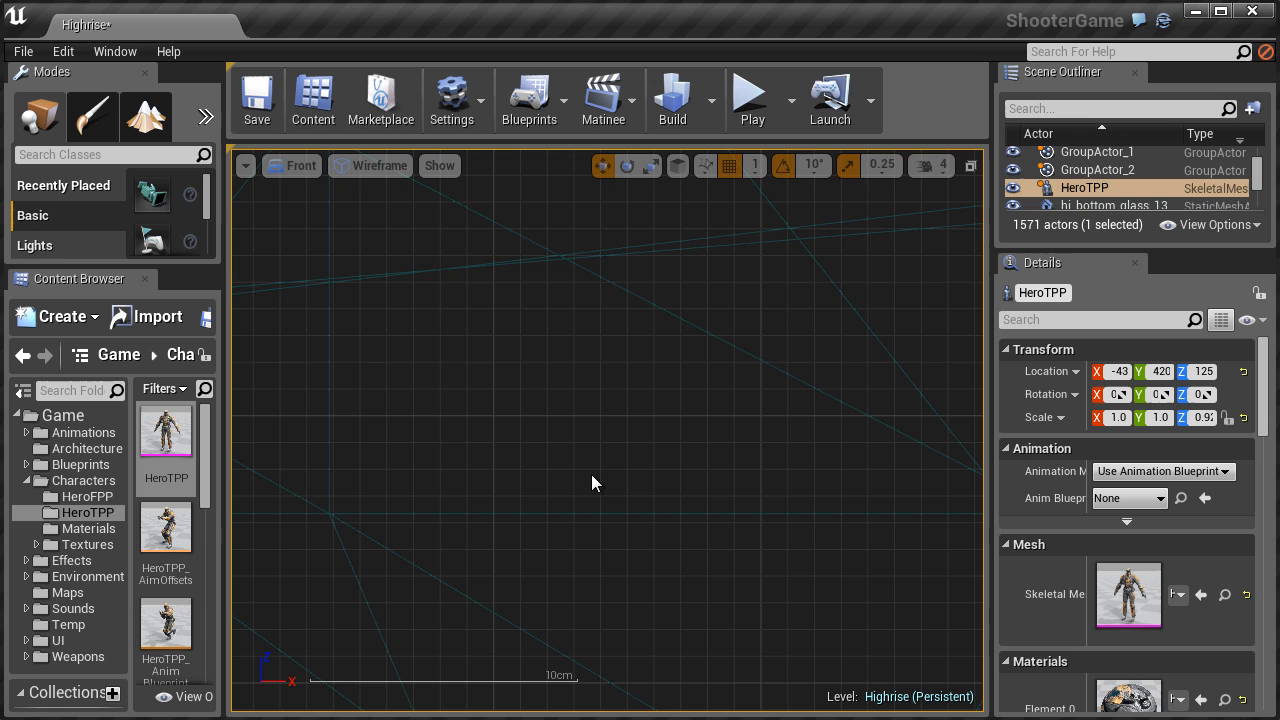
- Set position grid snap to 10, then reopen the snap size list to pick 500
left_click(754, 166)
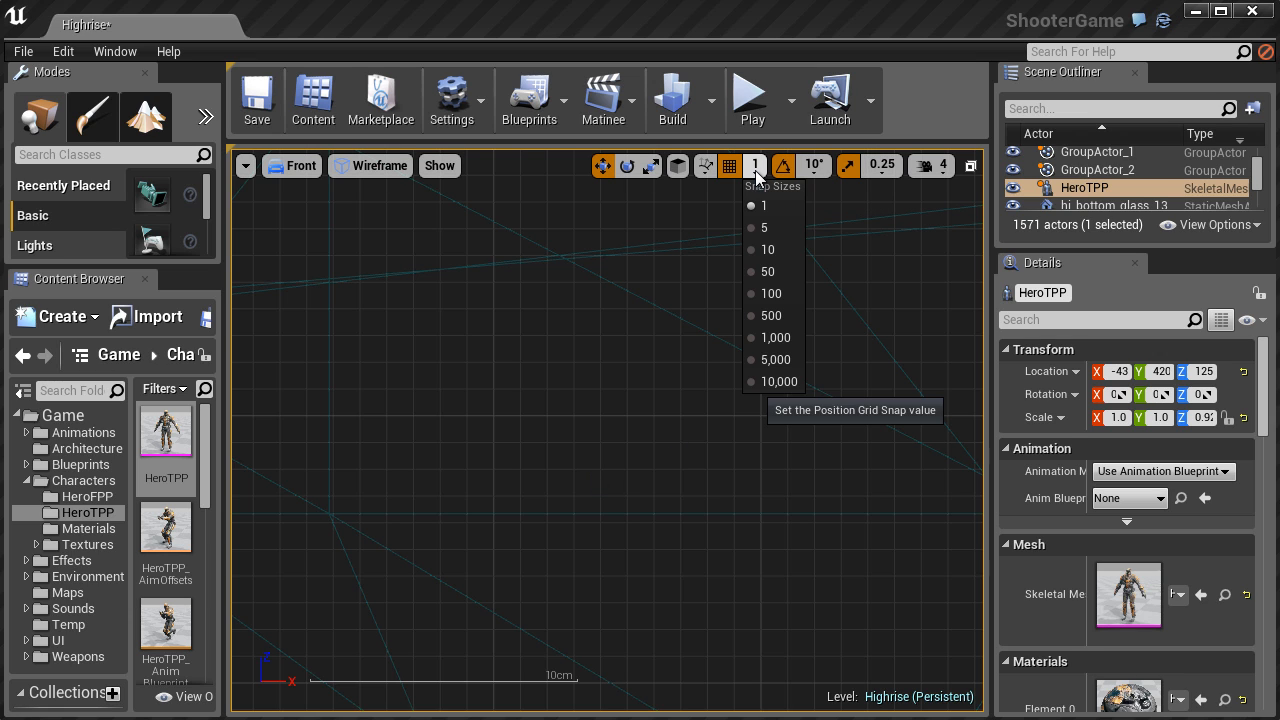
left_click(767, 249)
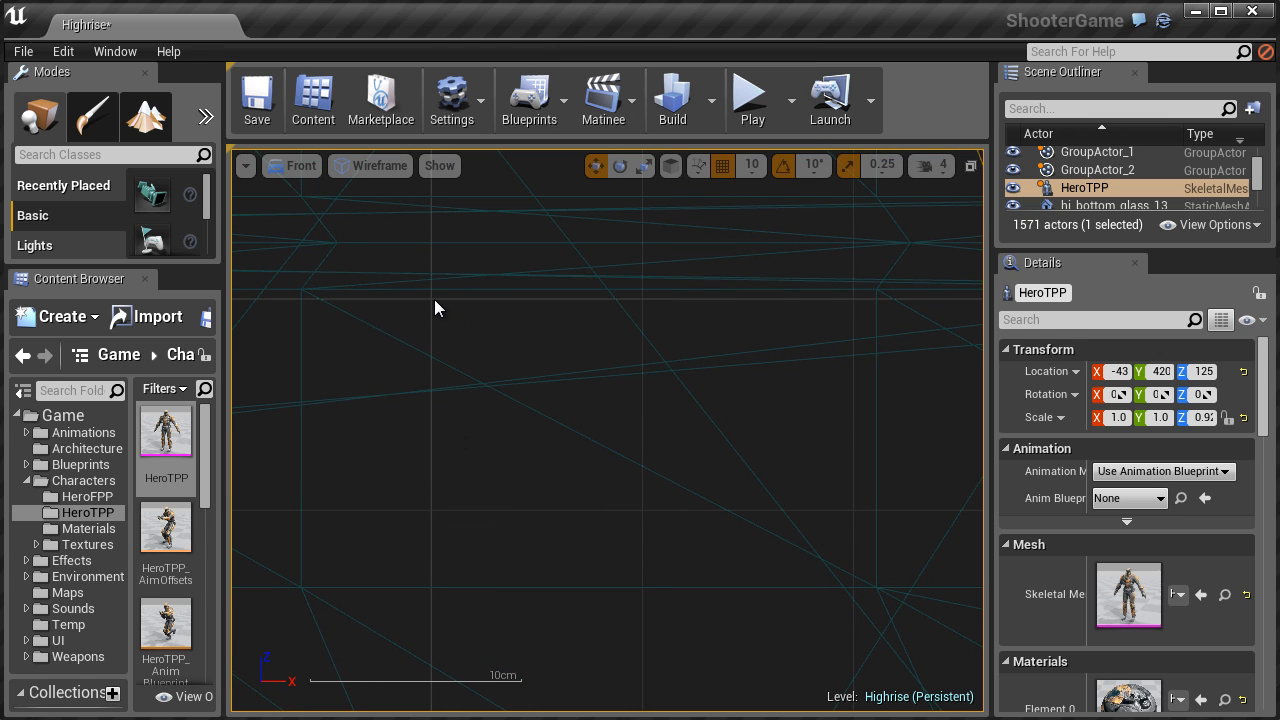
mouse_move(451, 504)
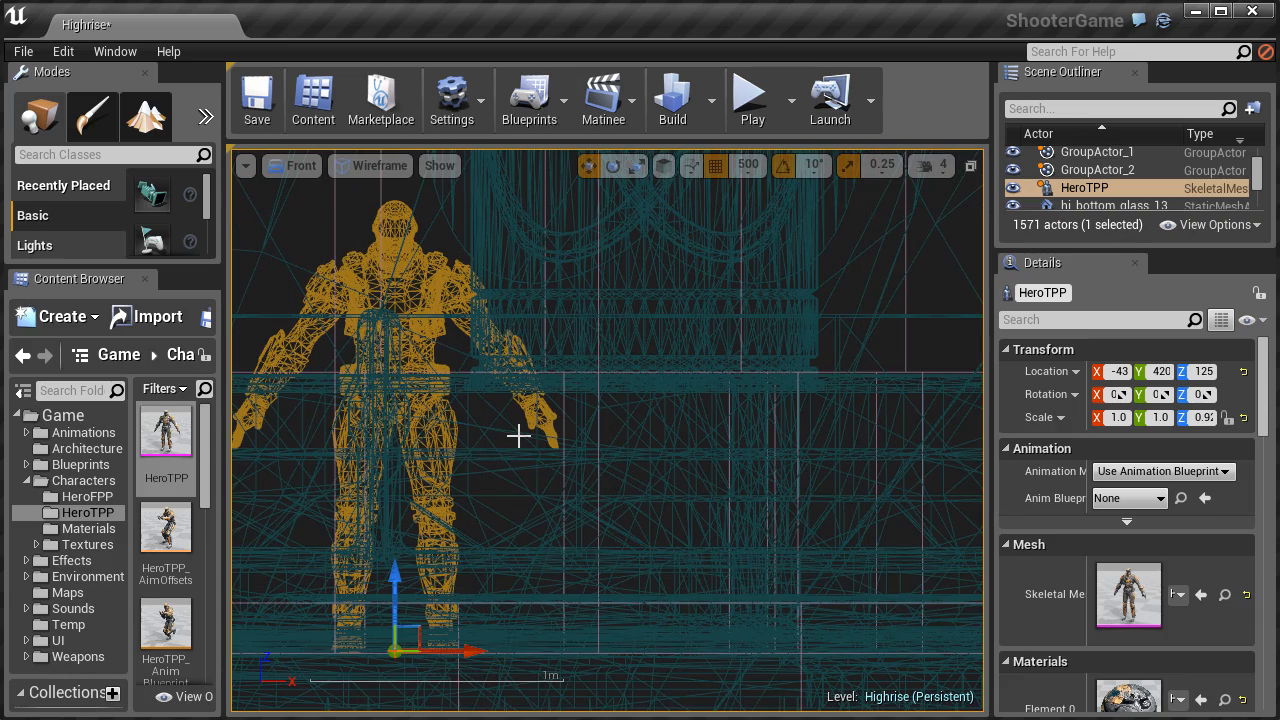
left_click(747, 165)
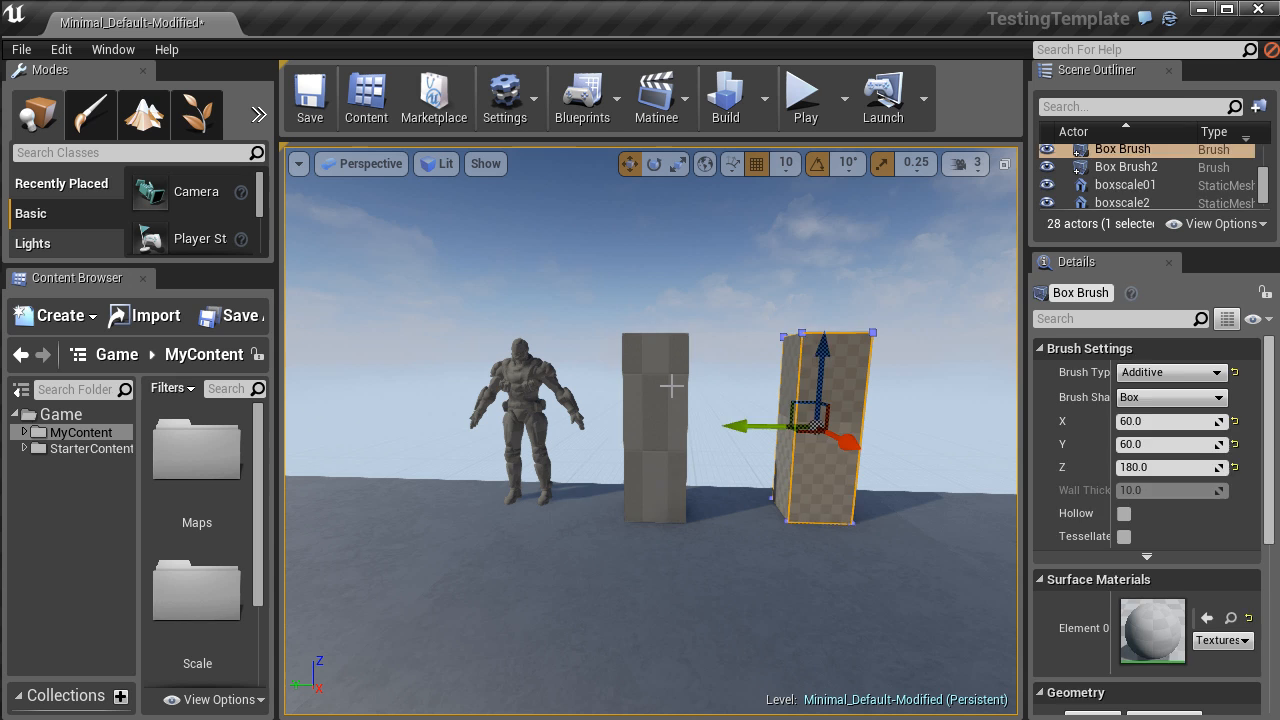
left_click(1122, 185)
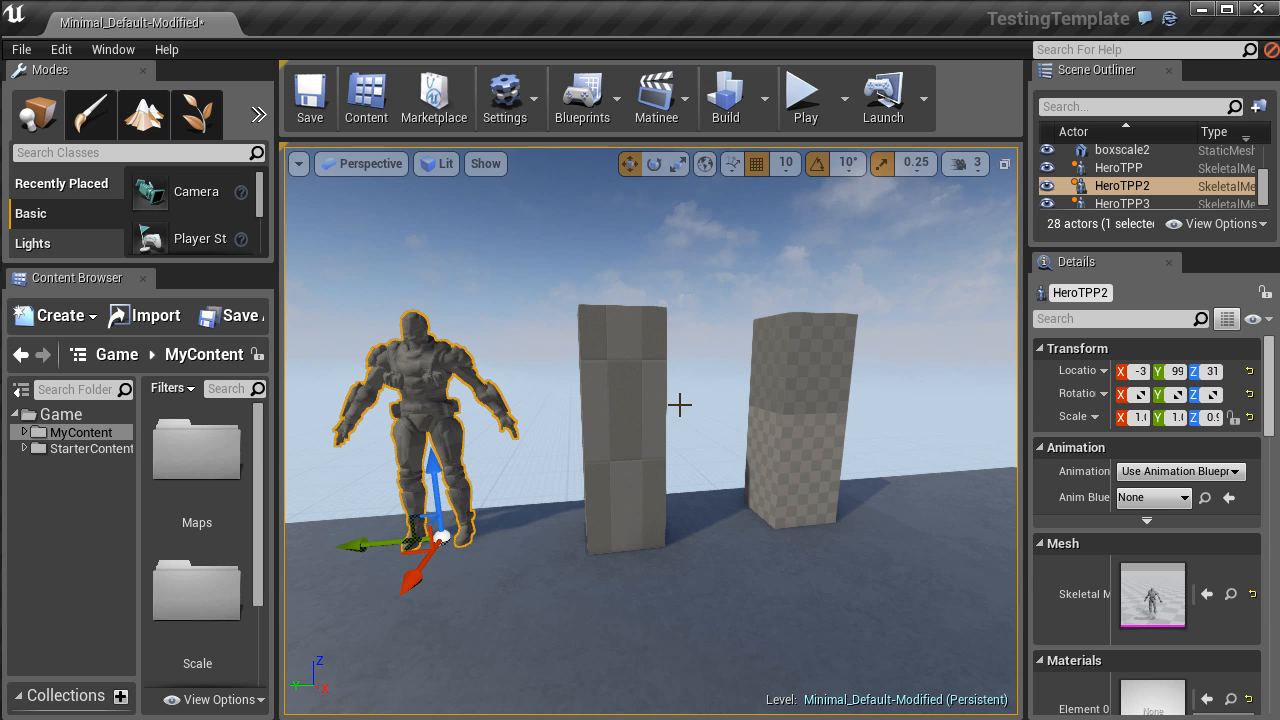
left_click(800, 430)
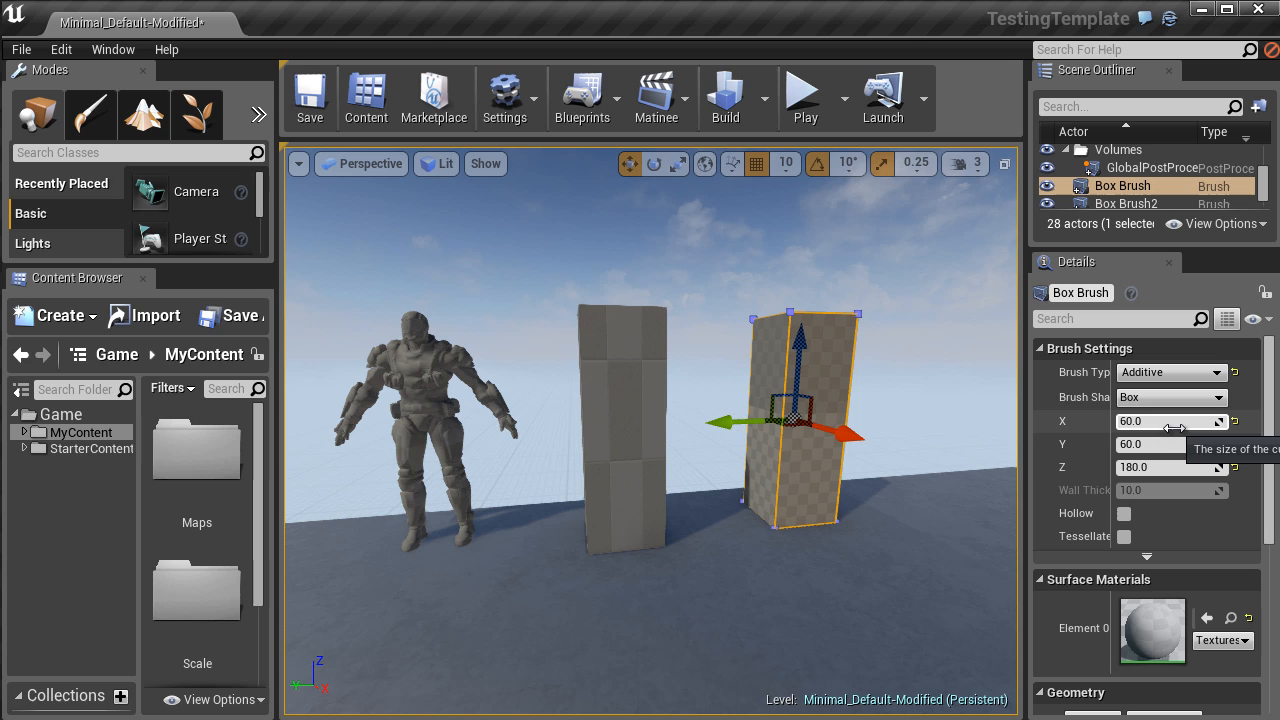
mouse_move(1170, 422)
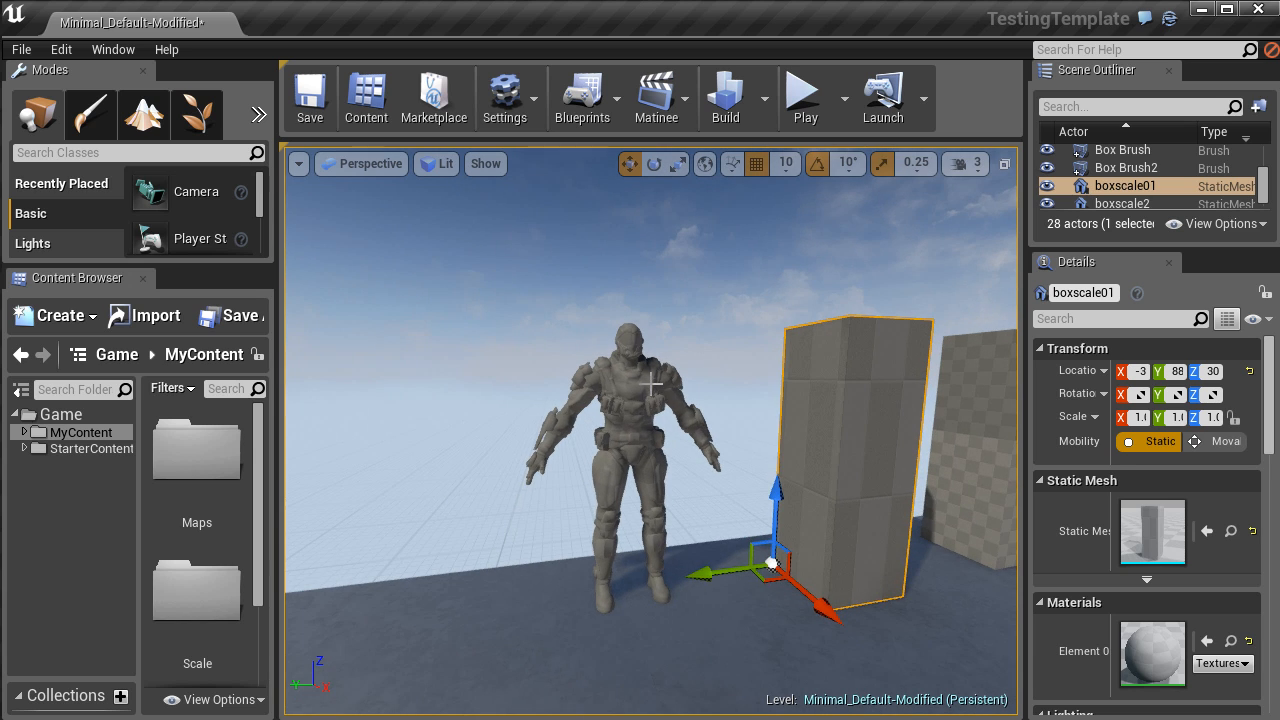
left_click(620, 430)
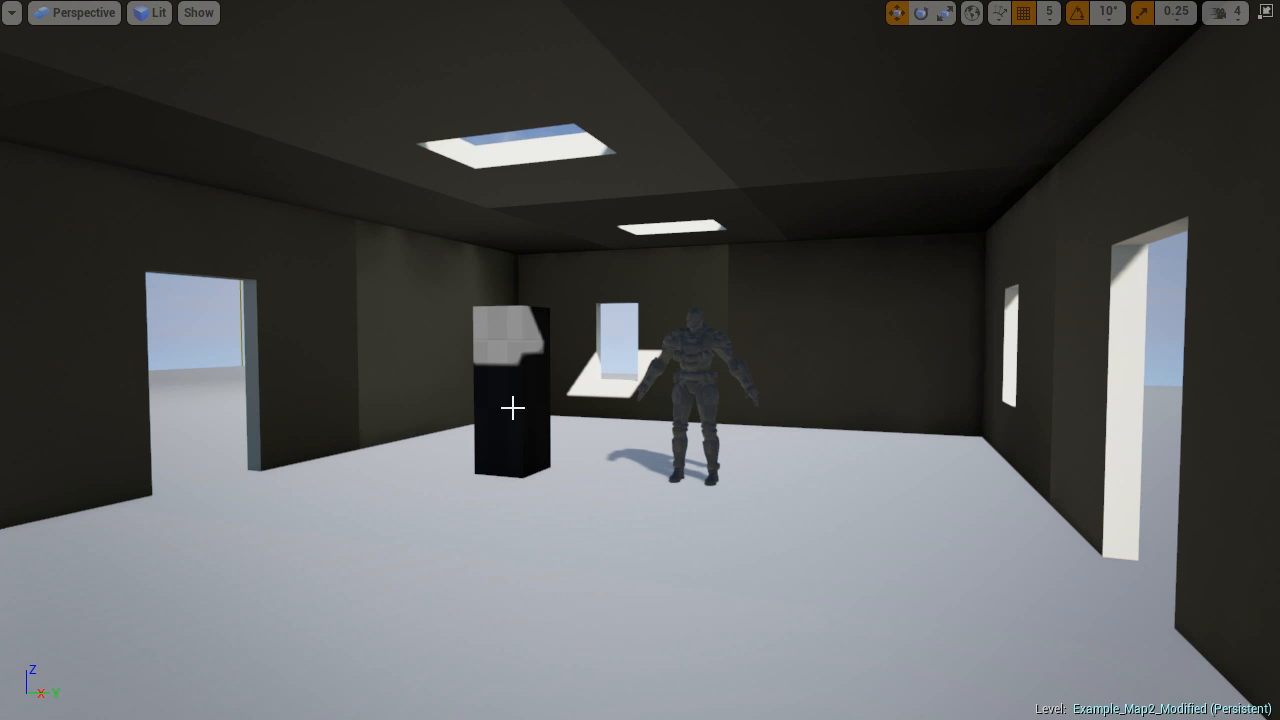
mouse_move(440, 360)
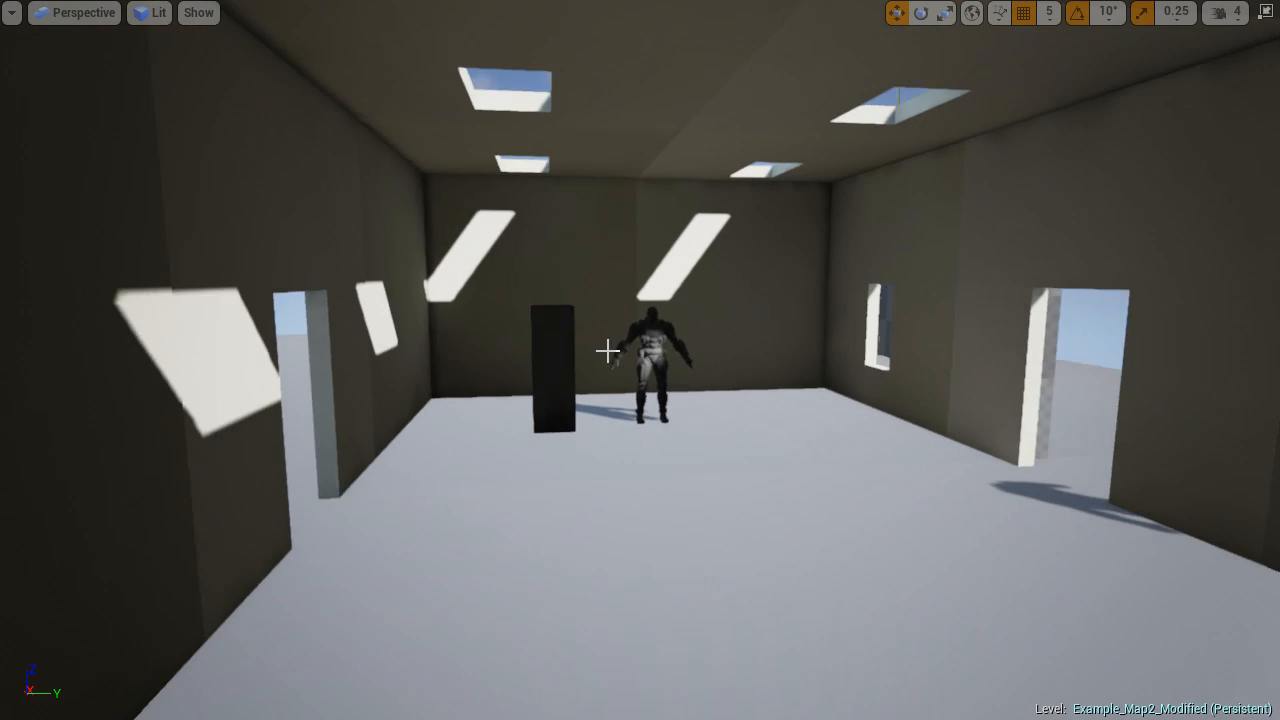
mouse_move(568, 582)
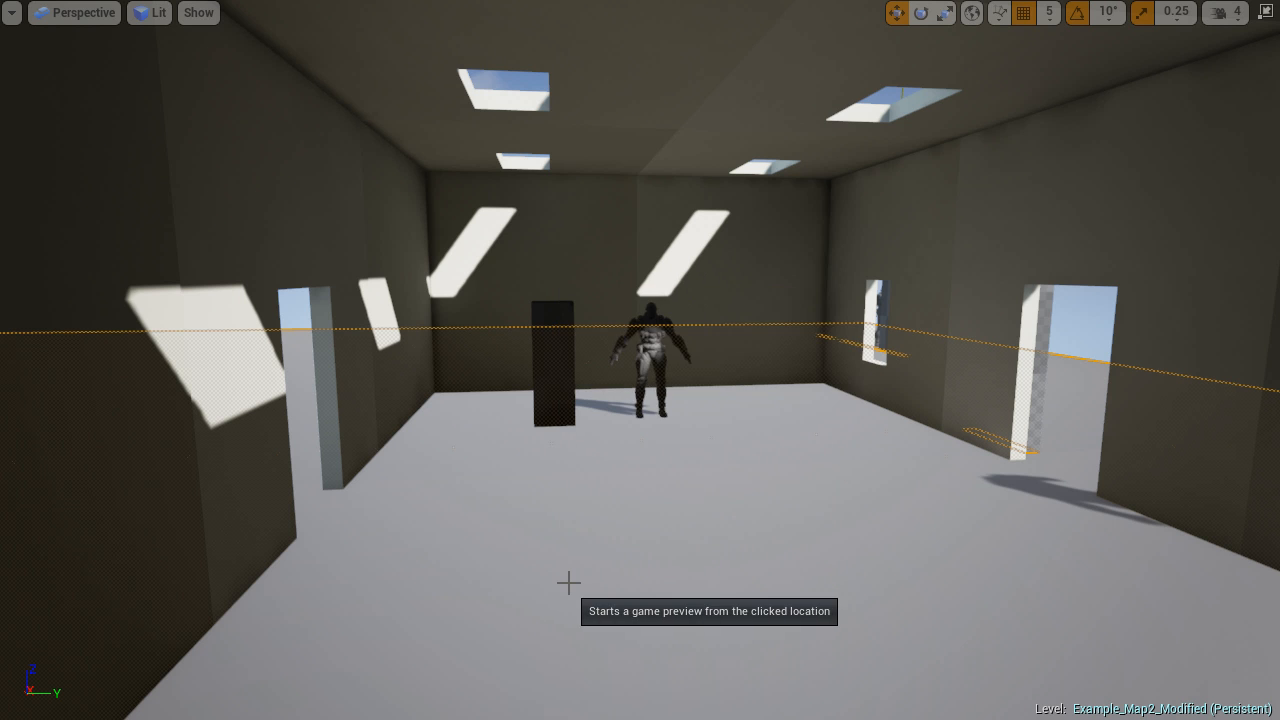
- Play From Here on the room floor to preview the level in-game
left_click(568, 581)
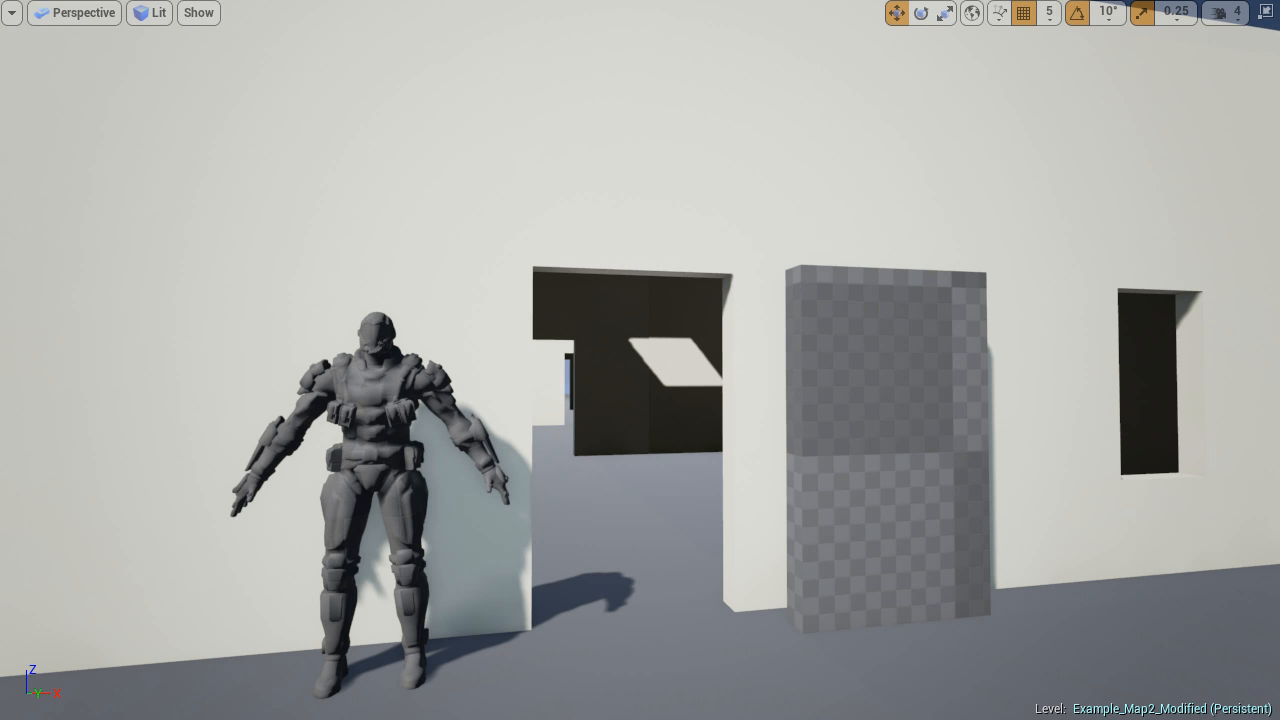
mouse_move(1238, 495)
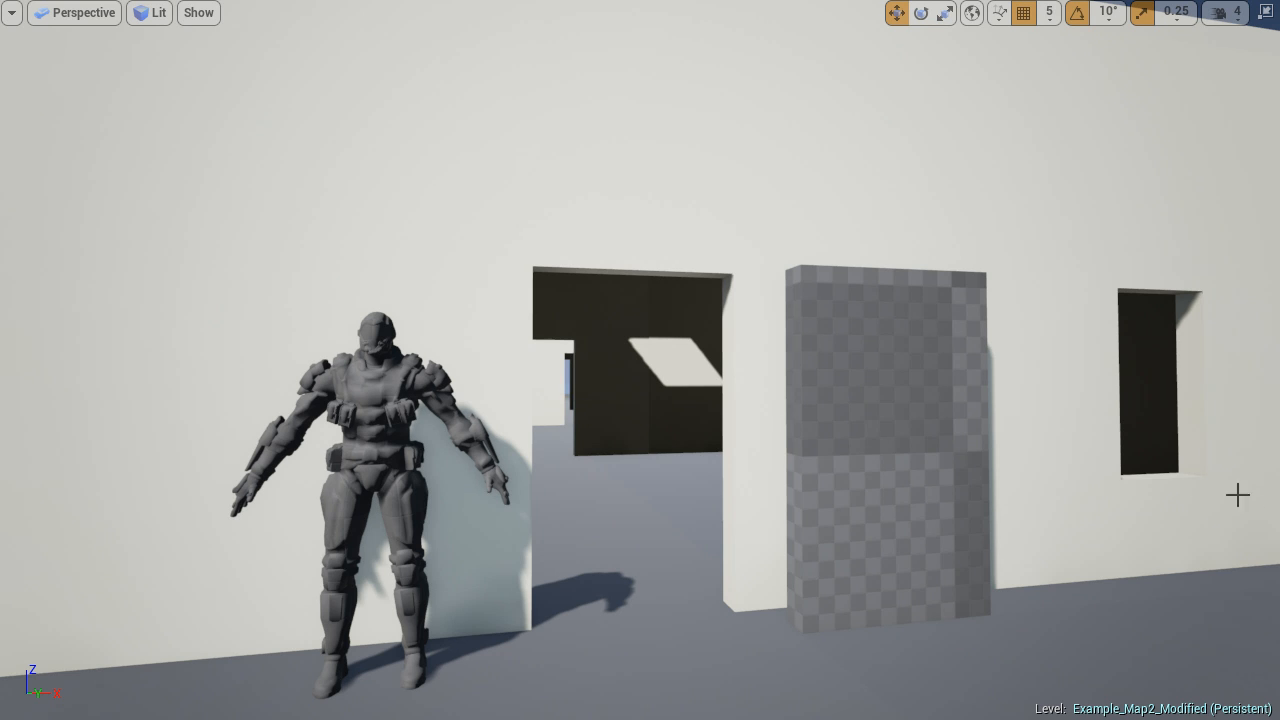
mouse_move(1047, 450)
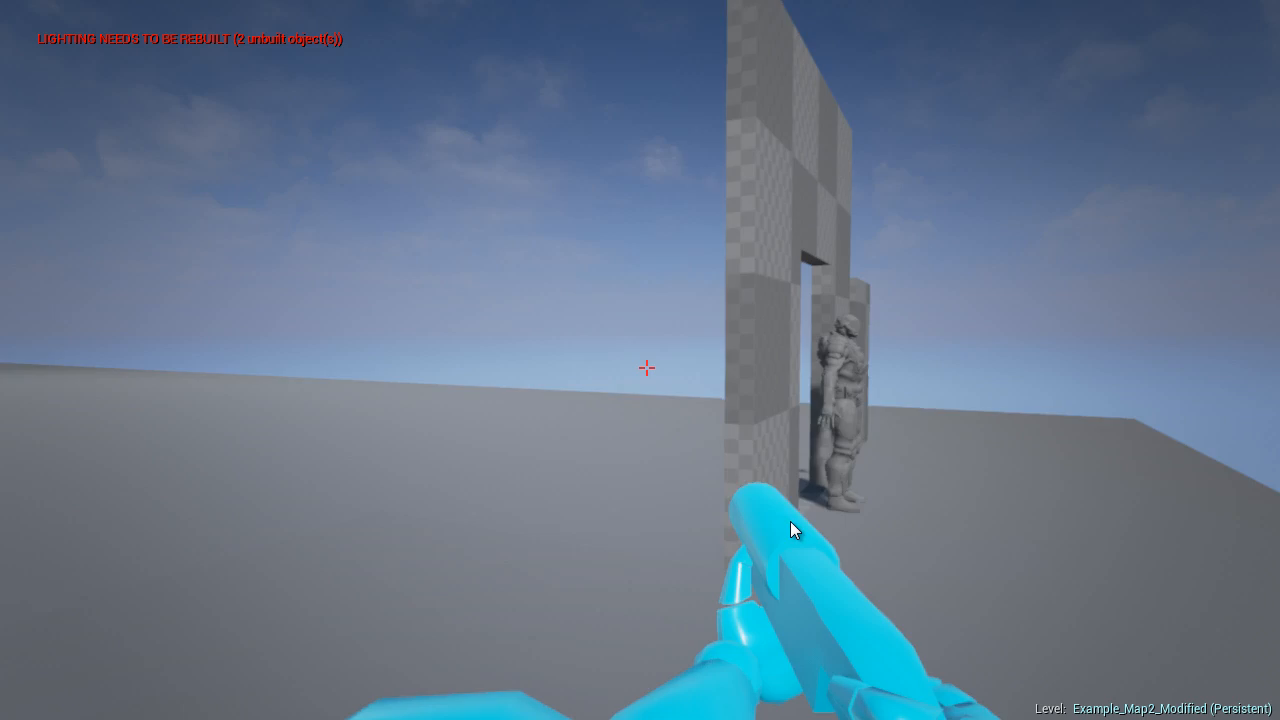
- Stop the Play-In-Editor session with Esc and return to editing
key("Escape")
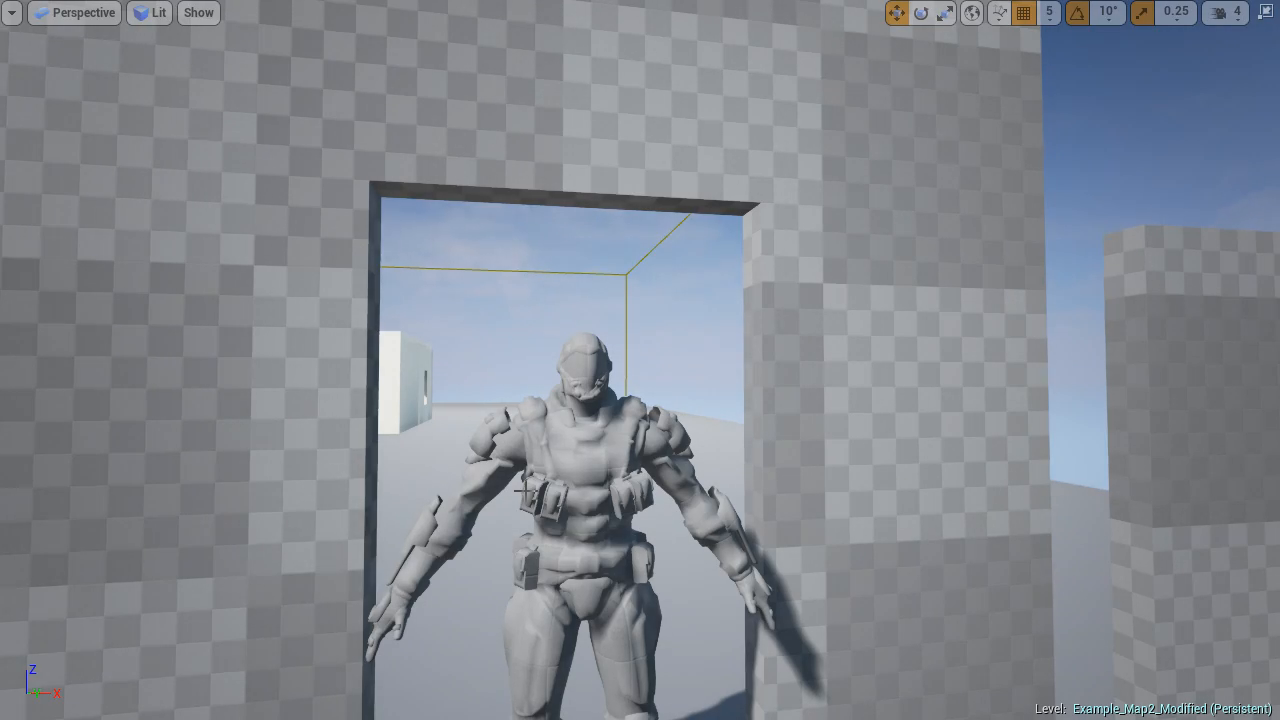